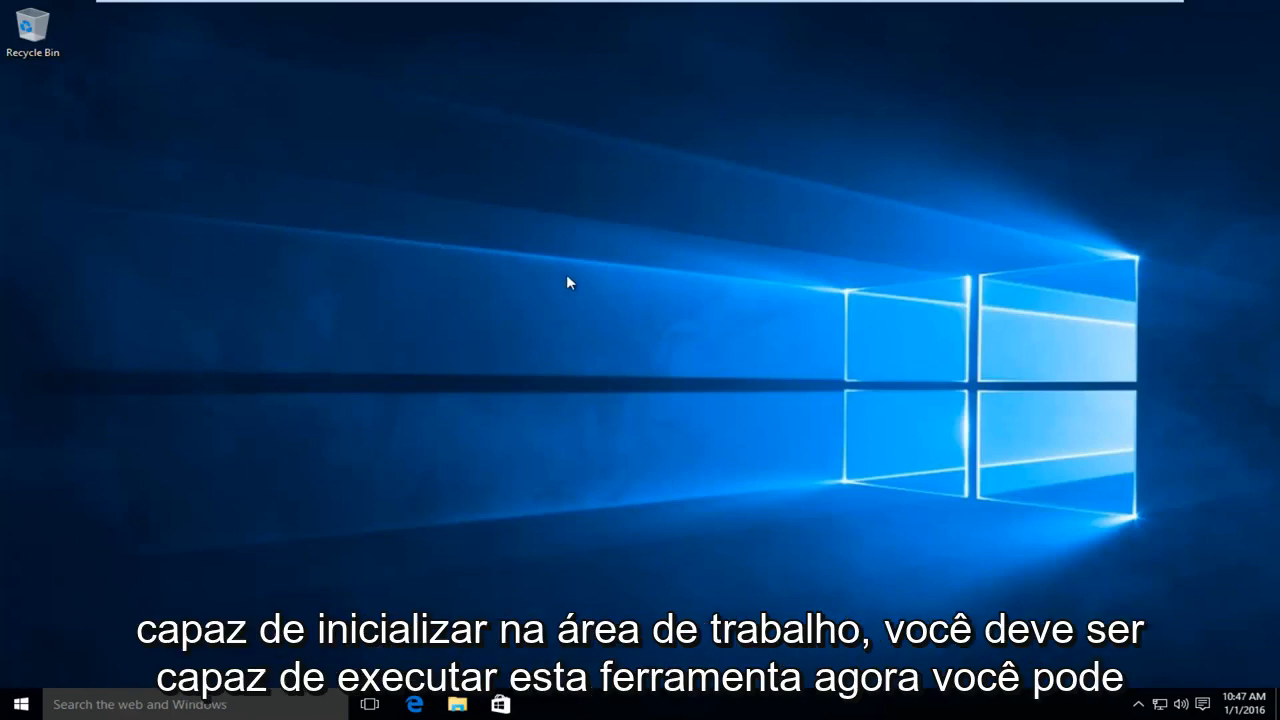
{"action": "mouse_move", "coordinate": [573, 280]}
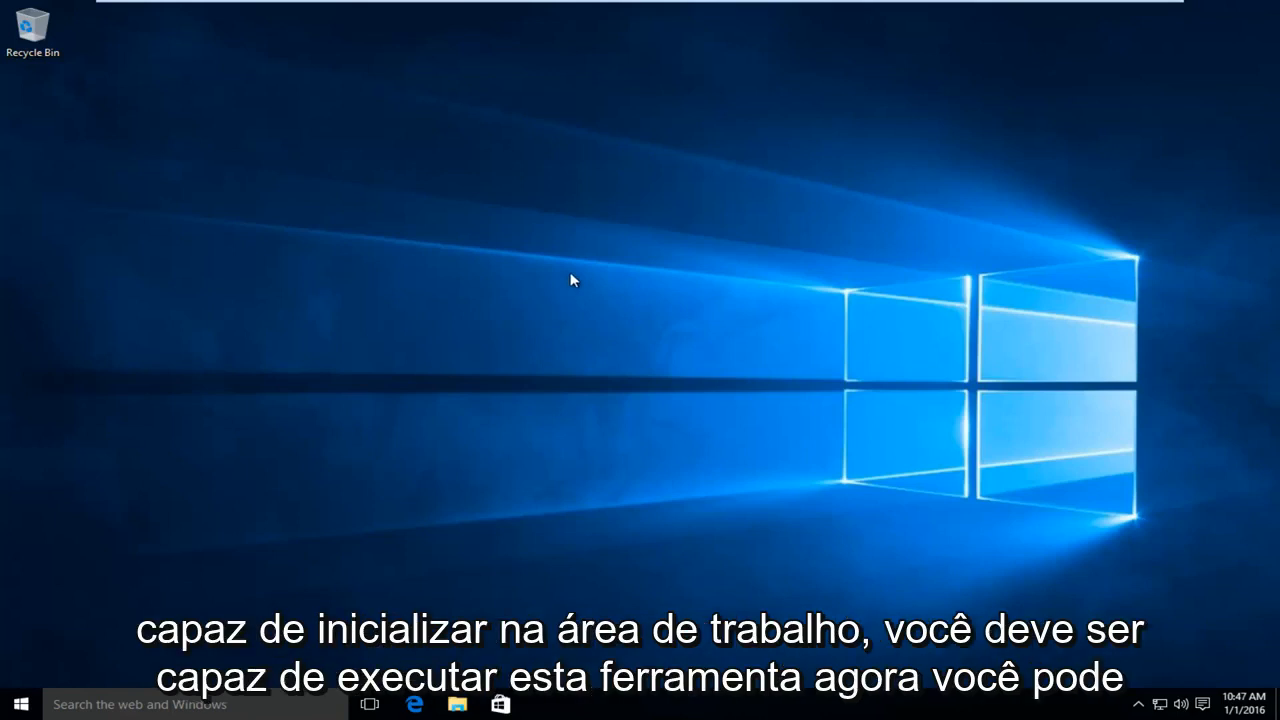
{"action": "mouse_move", "coordinate": [519, 295]}
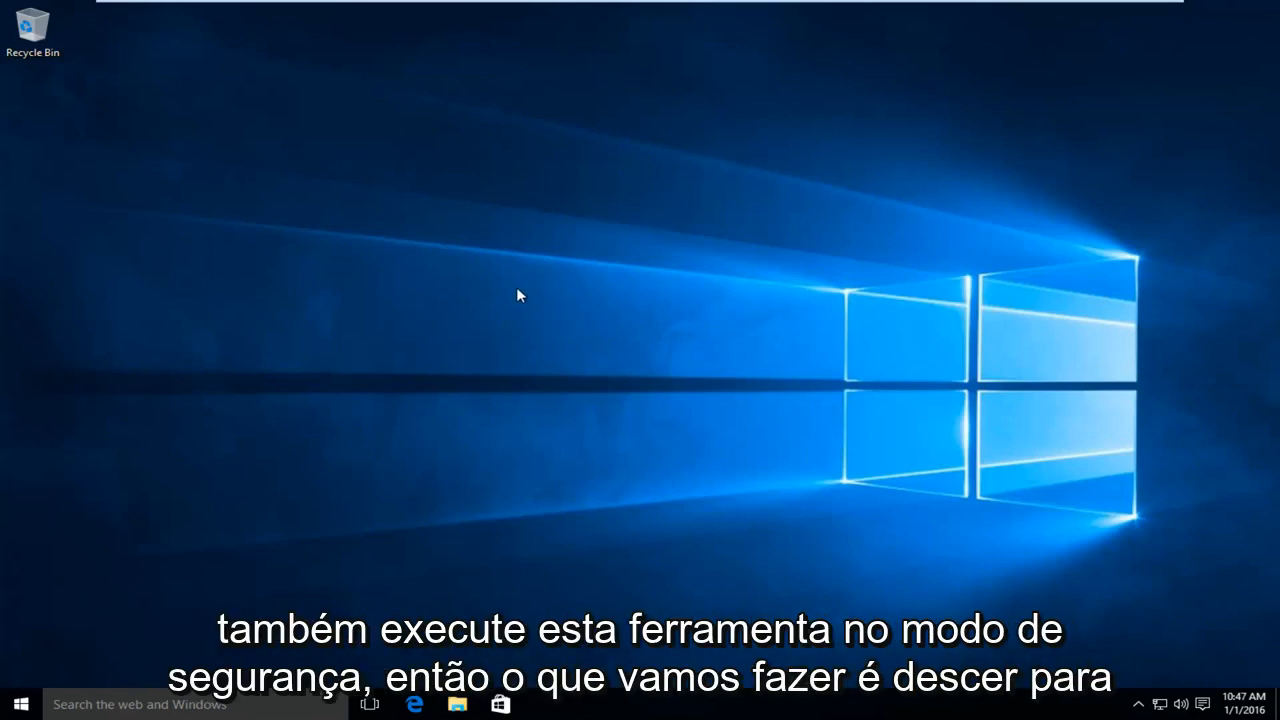
{"action": "mouse_move", "coordinate": [310, 560]}
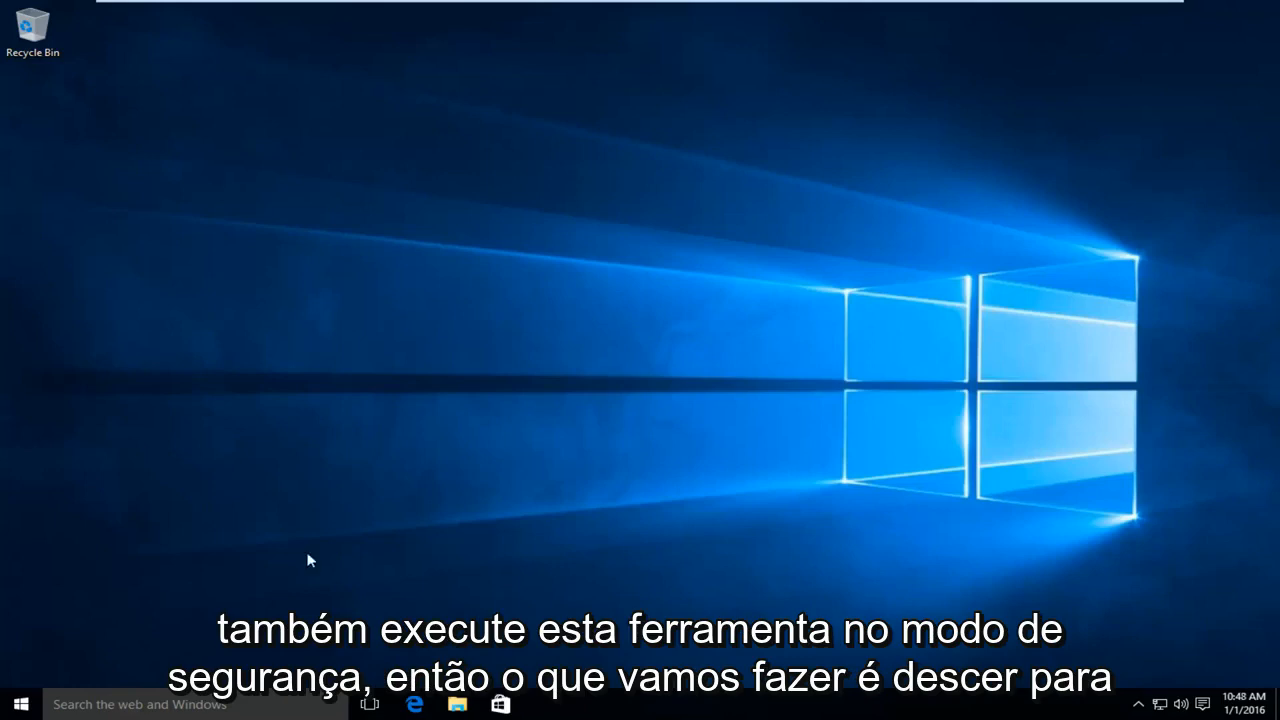
Search Start for 'administrative tools' and open the Administrative Tools folder.
{"action": "left_click", "coordinate": [20, 703]}
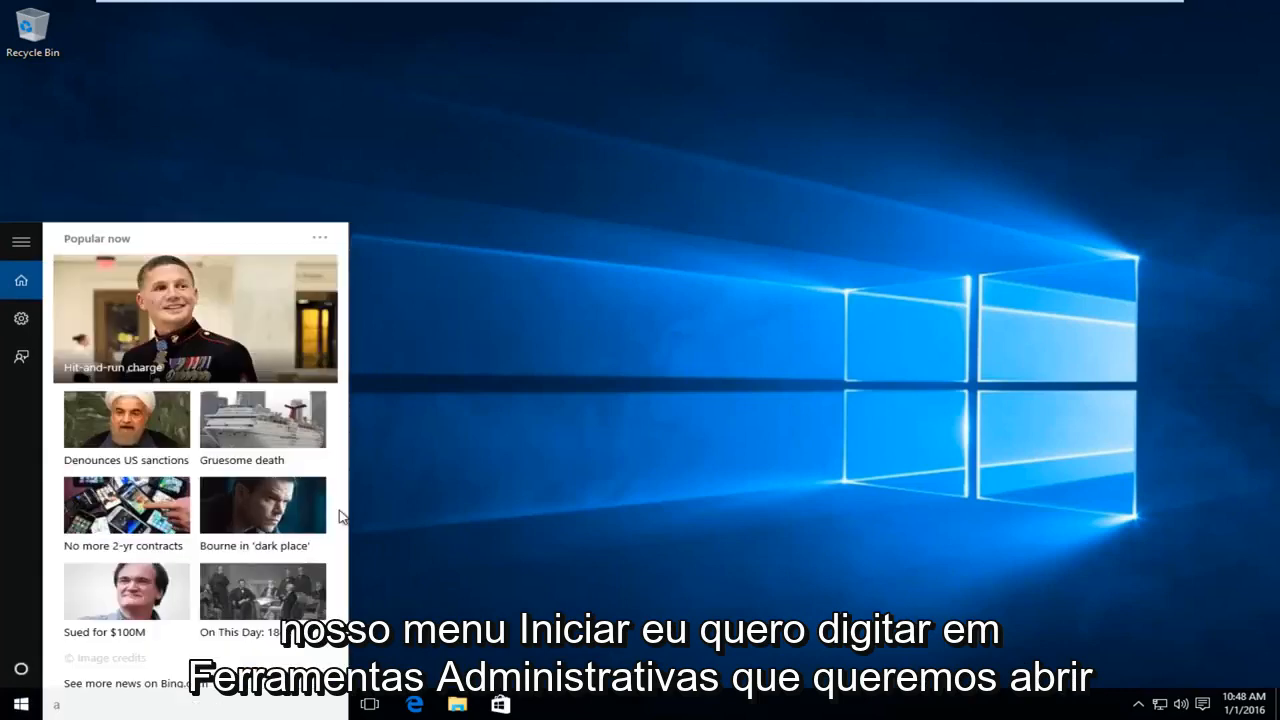
{"action": "type", "text": "administrative tools"}
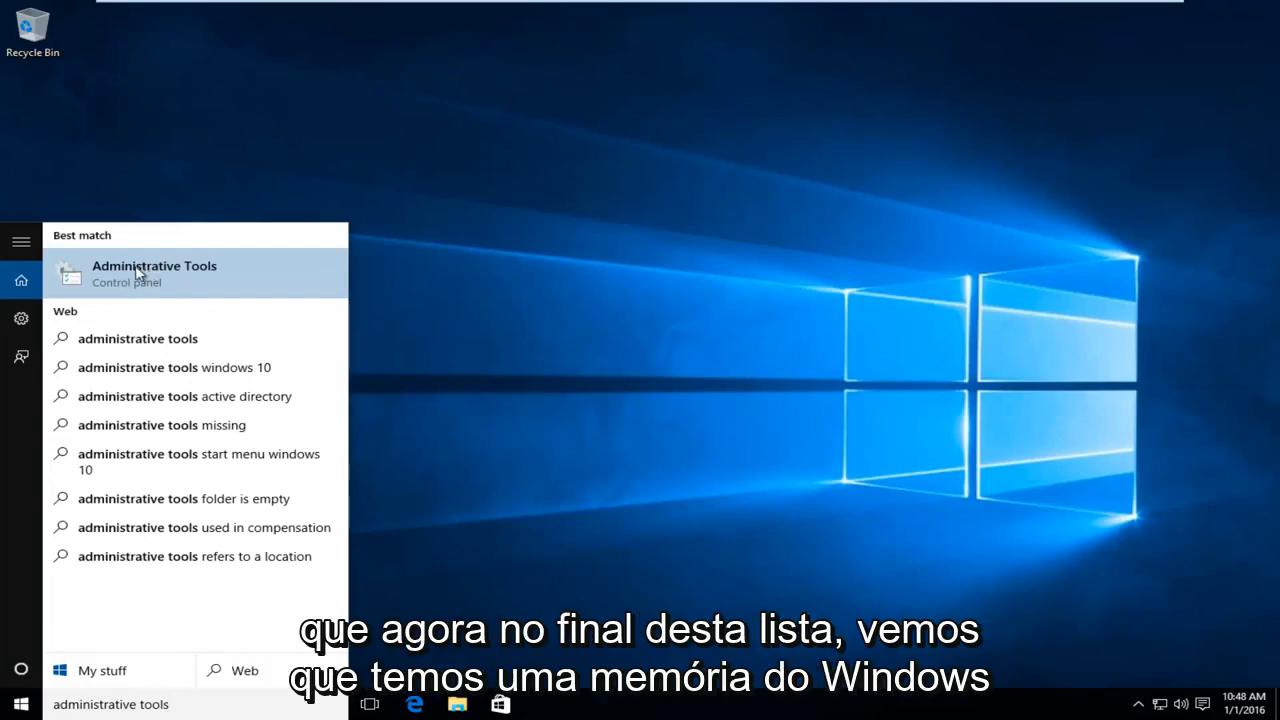
{"action": "left_click", "coordinate": [154, 273]}
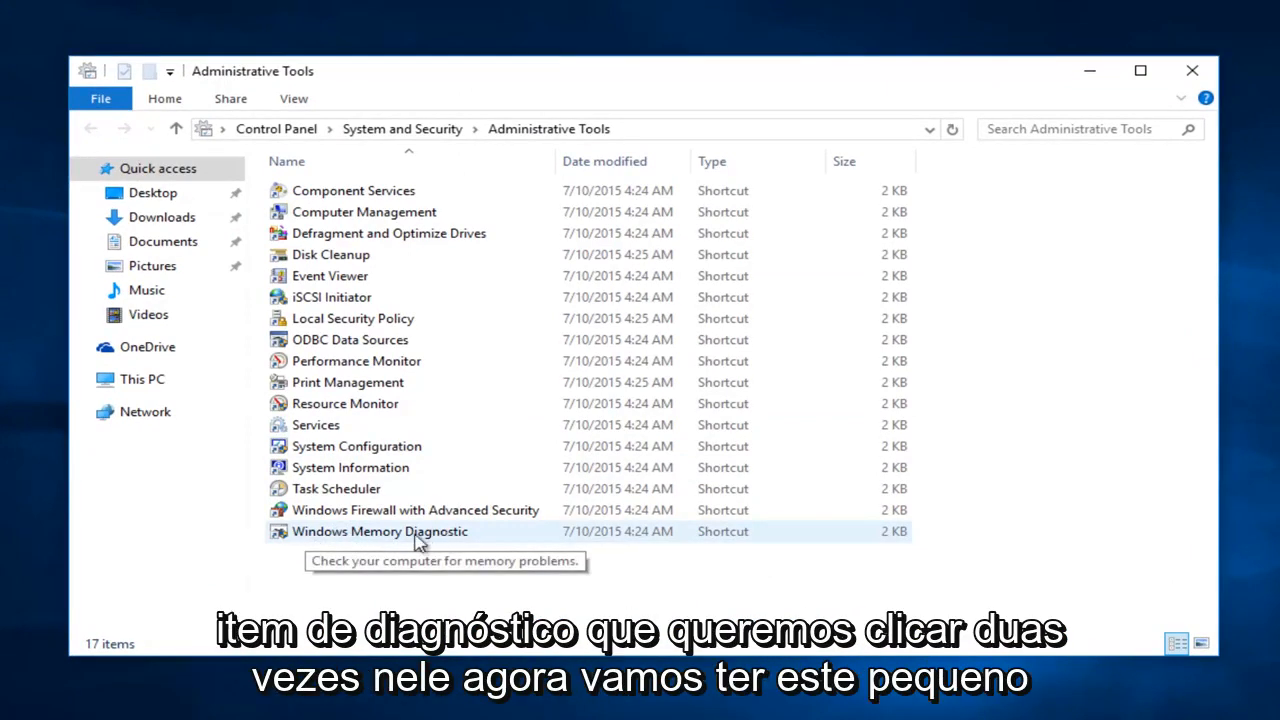
Launch Windows Memory Diagnostic from the Administrative Tools list.
{"action": "left_click", "coordinate": [380, 531]}
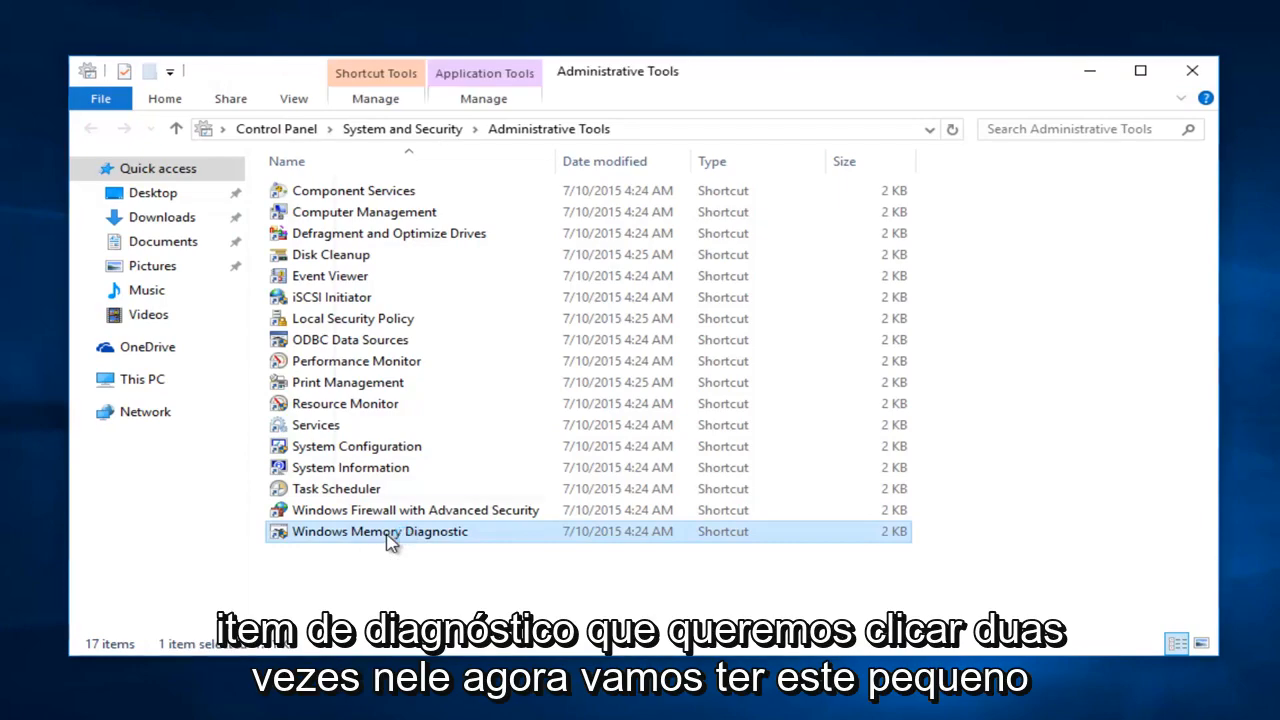
{"action": "double_click", "coordinate": [380, 531]}
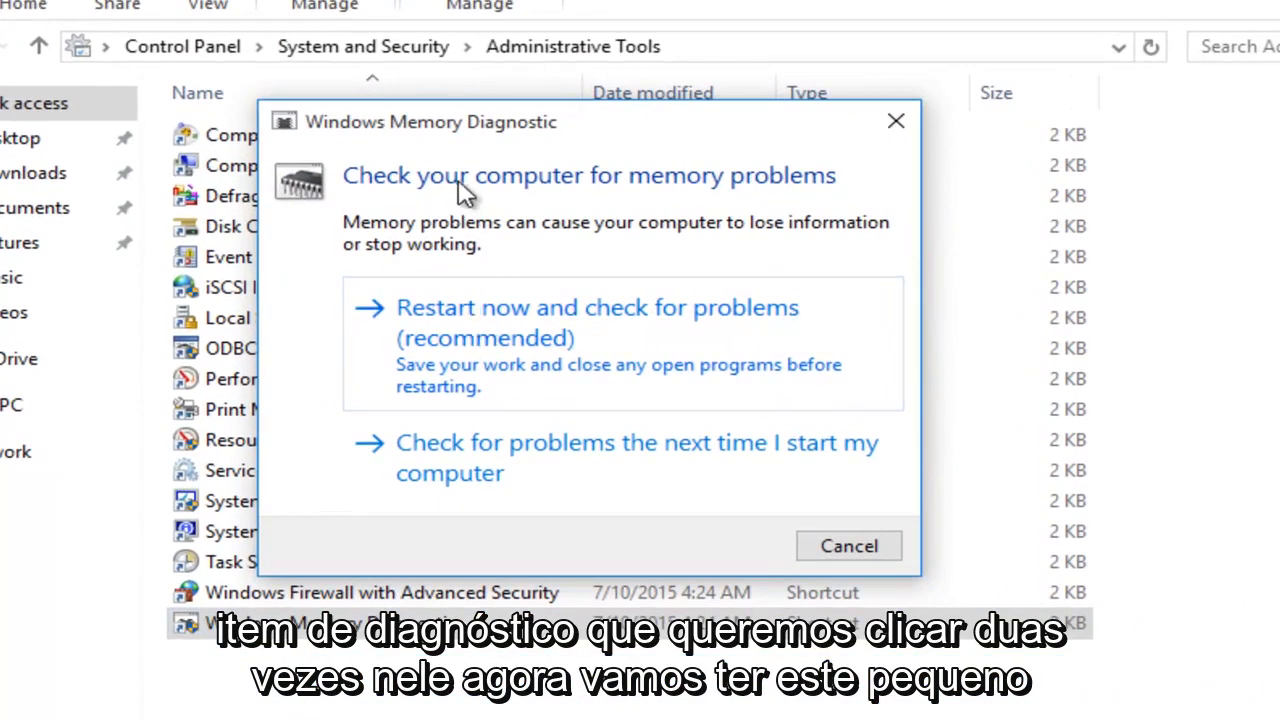
{"action": "mouse_move", "coordinate": [475, 208]}
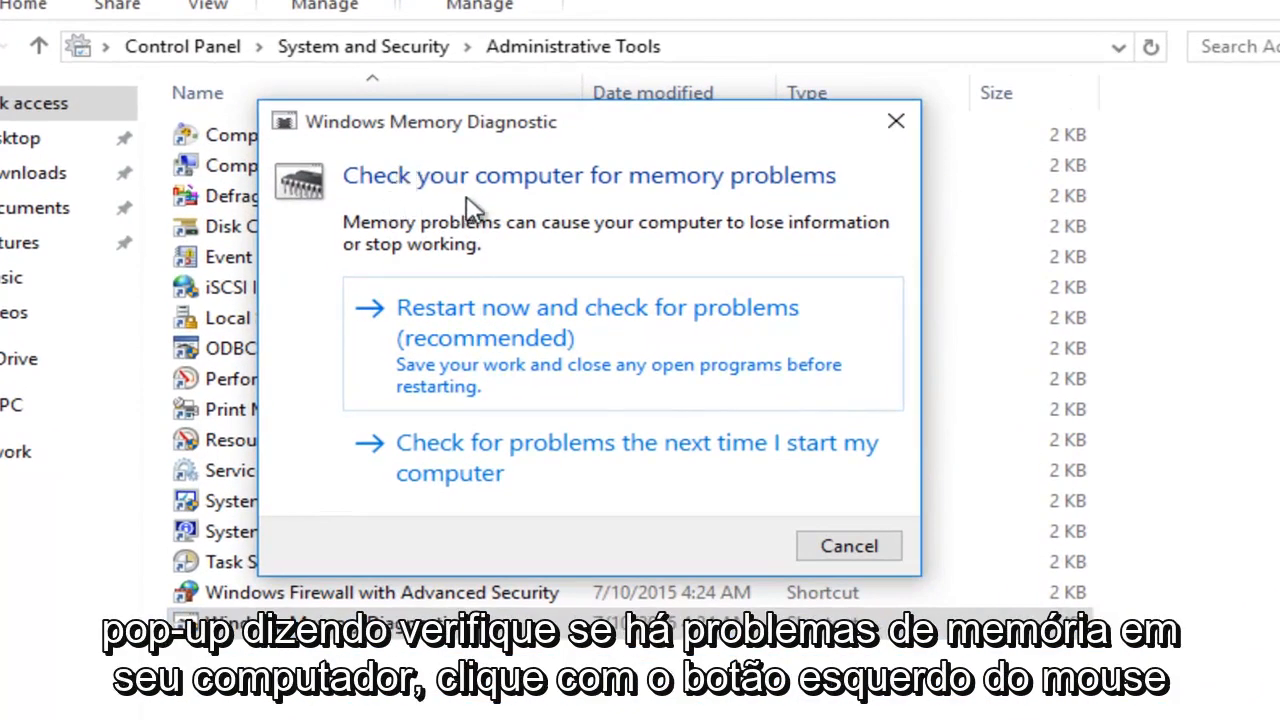
{"action": "mouse_move", "coordinate": [470, 360]}
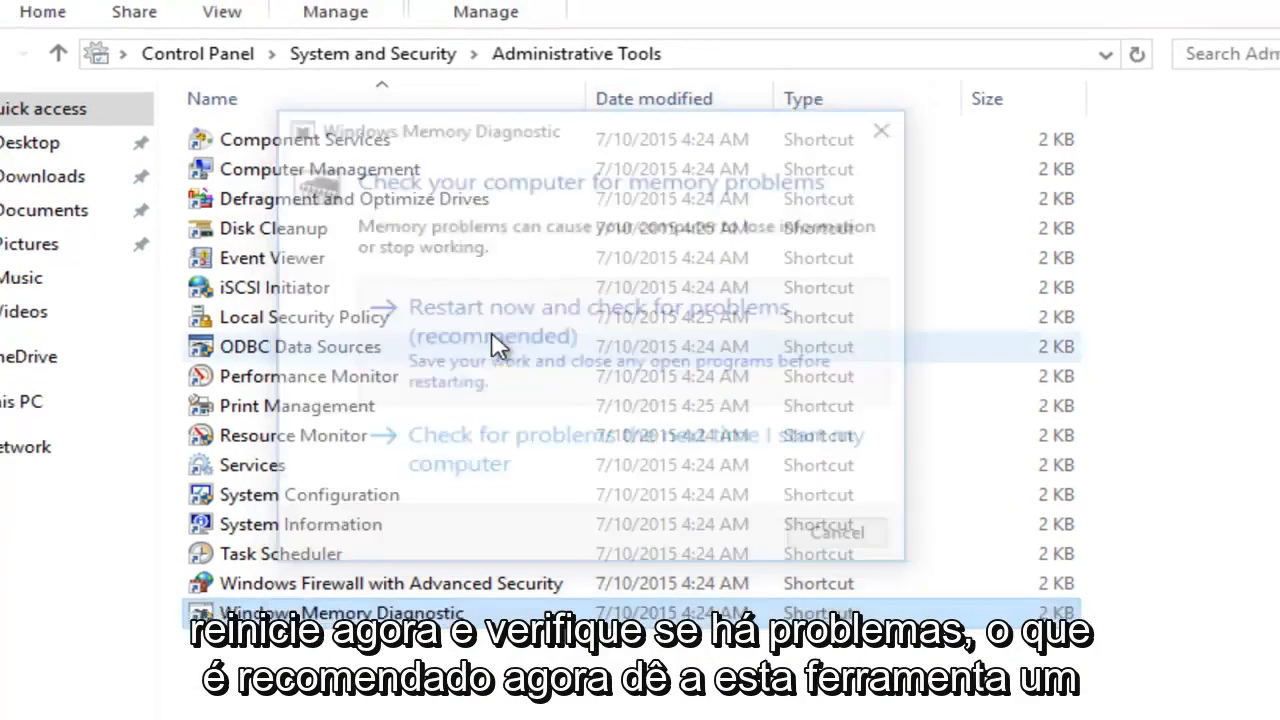
Choose 'Restart now and check for problems (recommended)' to run the memory check.
{"action": "left_click", "coordinate": [493, 322]}
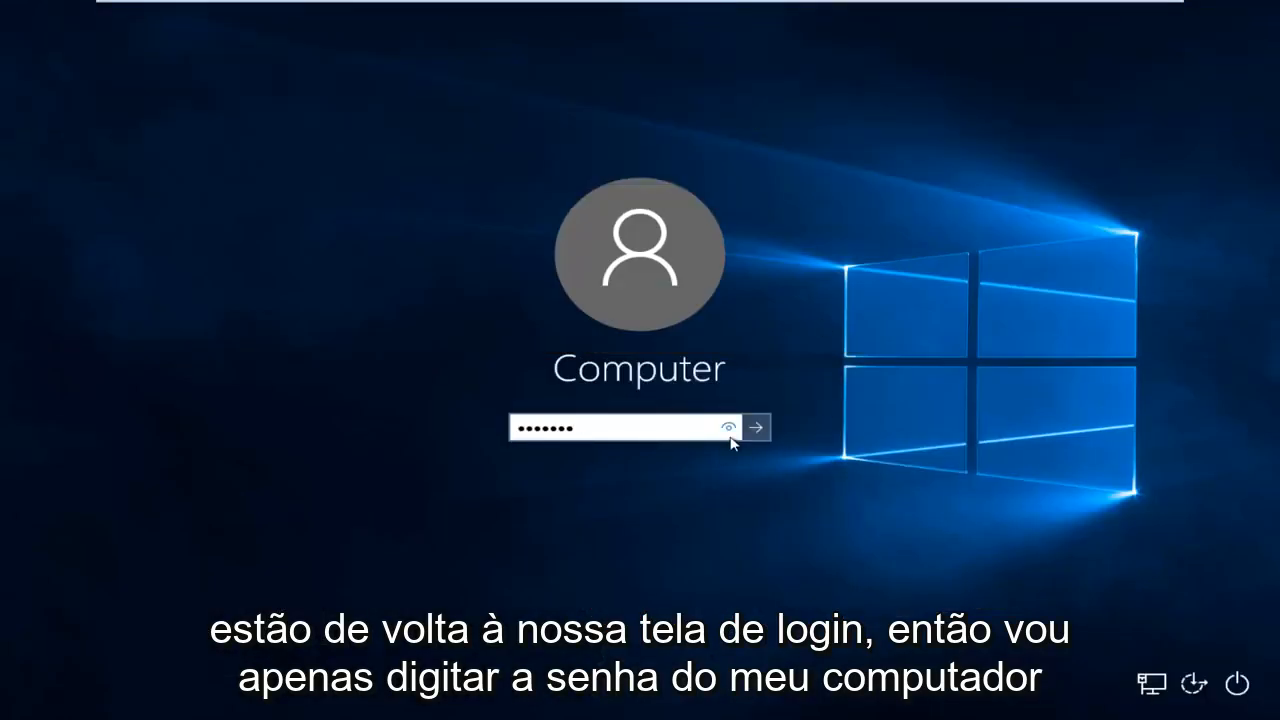
Sign in after the restart and search Start for Event Viewer.
{"action": "left_click", "coordinate": [757, 428]}
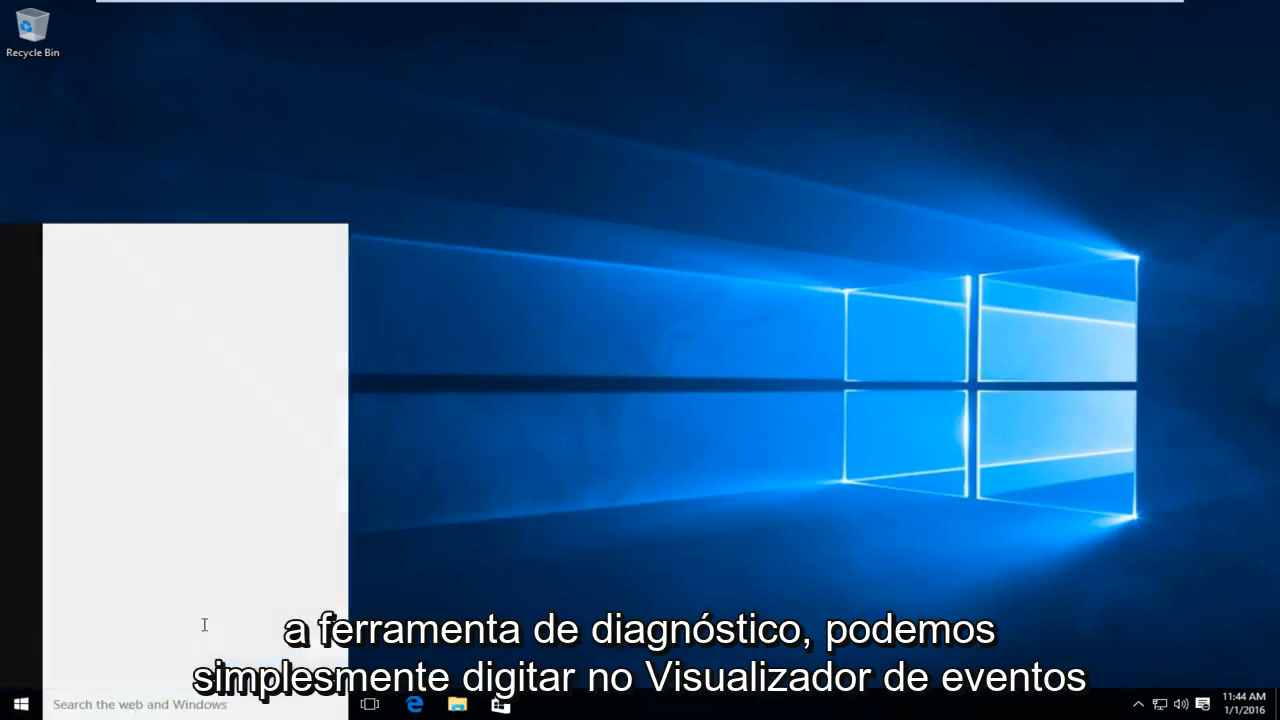
{"action": "type", "text": "ebent view"}
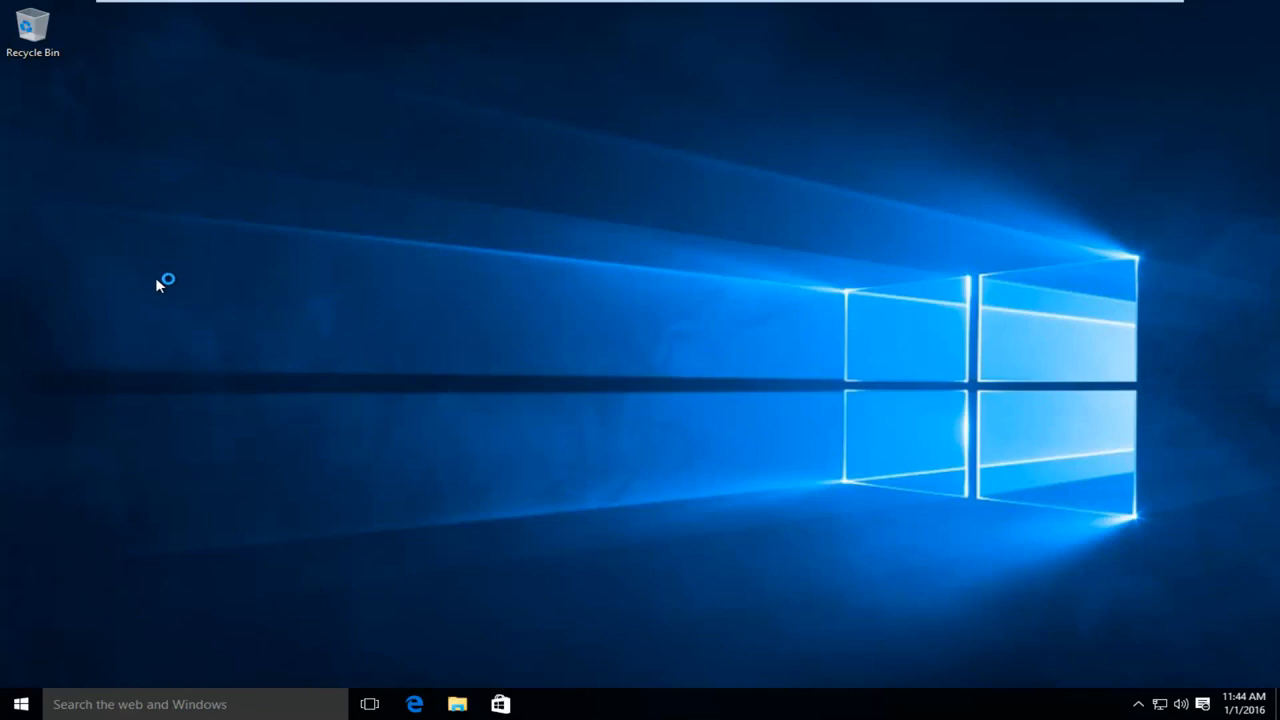
{"action": "mouse_move", "coordinate": [458, 272]}
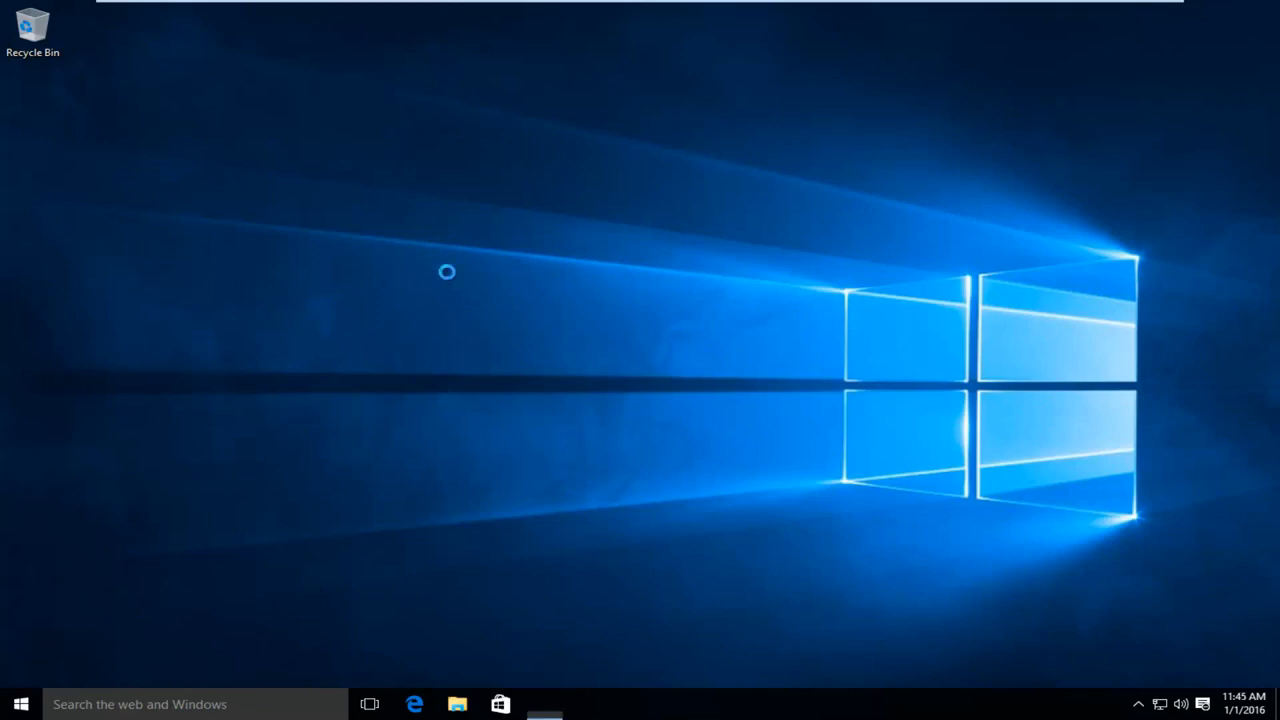
Bring up Event Viewer and open the System log under Windows Logs.
{"action": "left_click", "coordinate": [544, 704]}
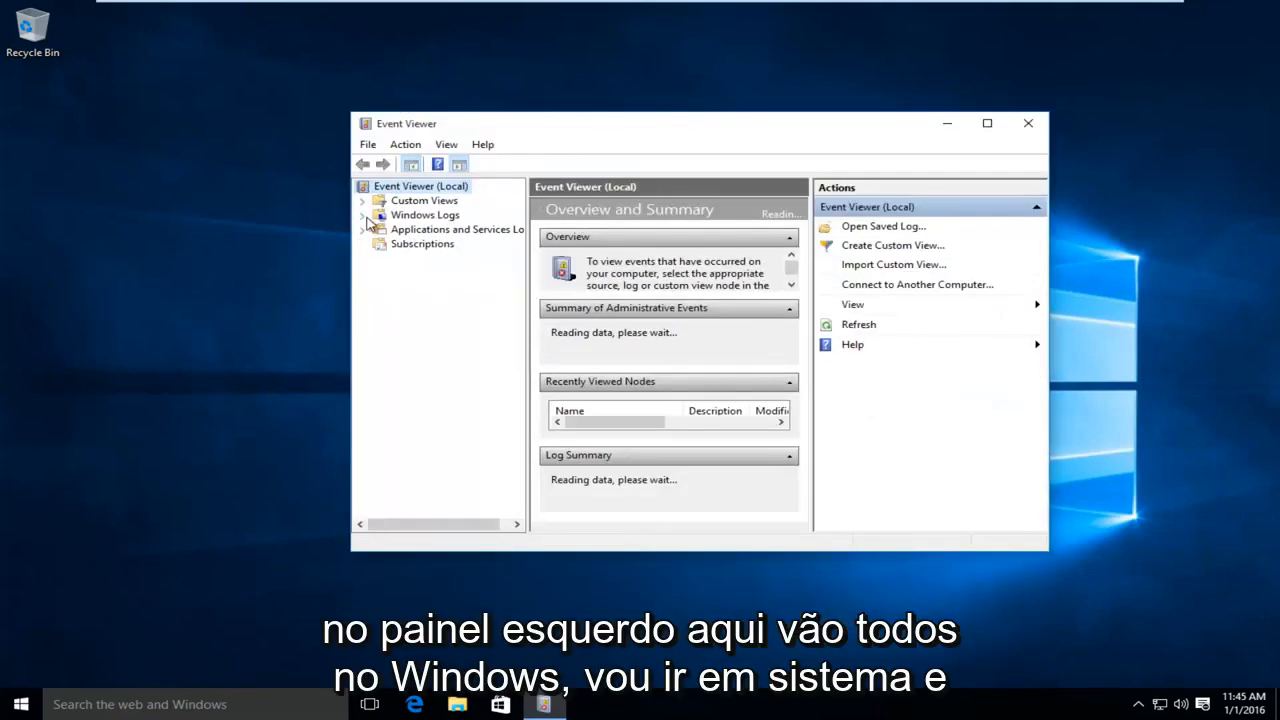
{"action": "left_click", "coordinate": [425, 214]}
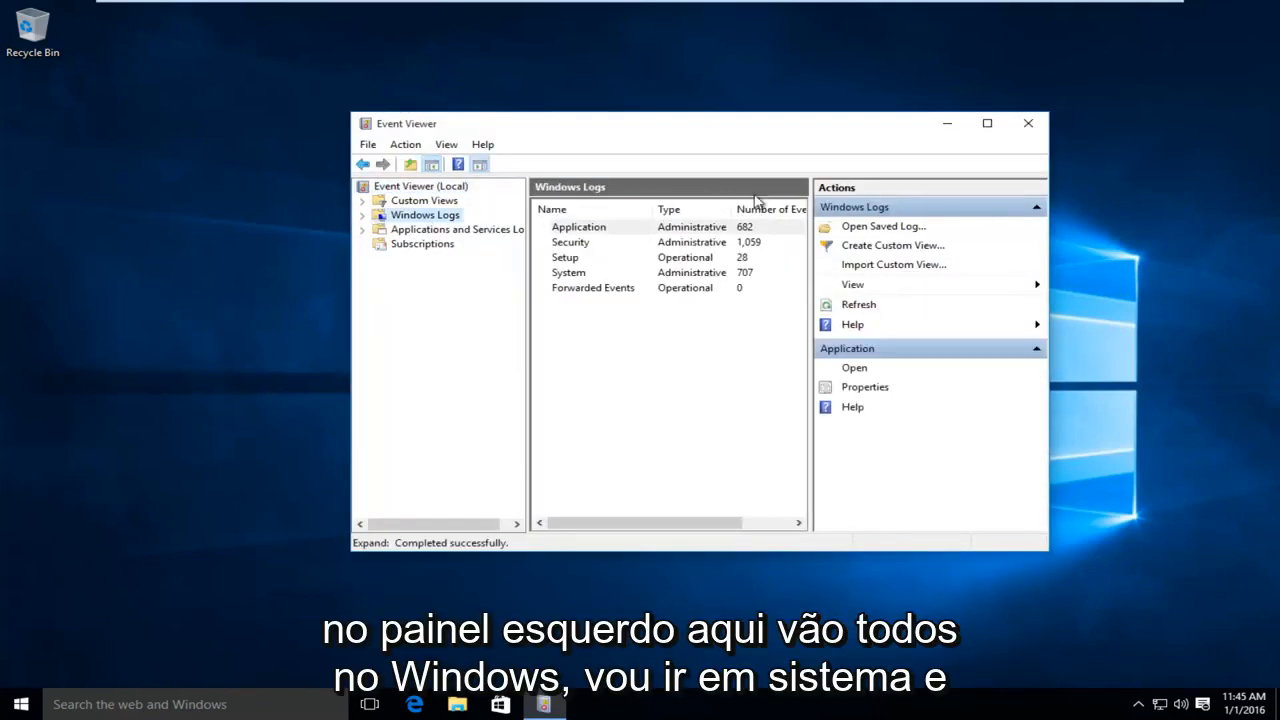
{"action": "left_click", "coordinate": [568, 272]}
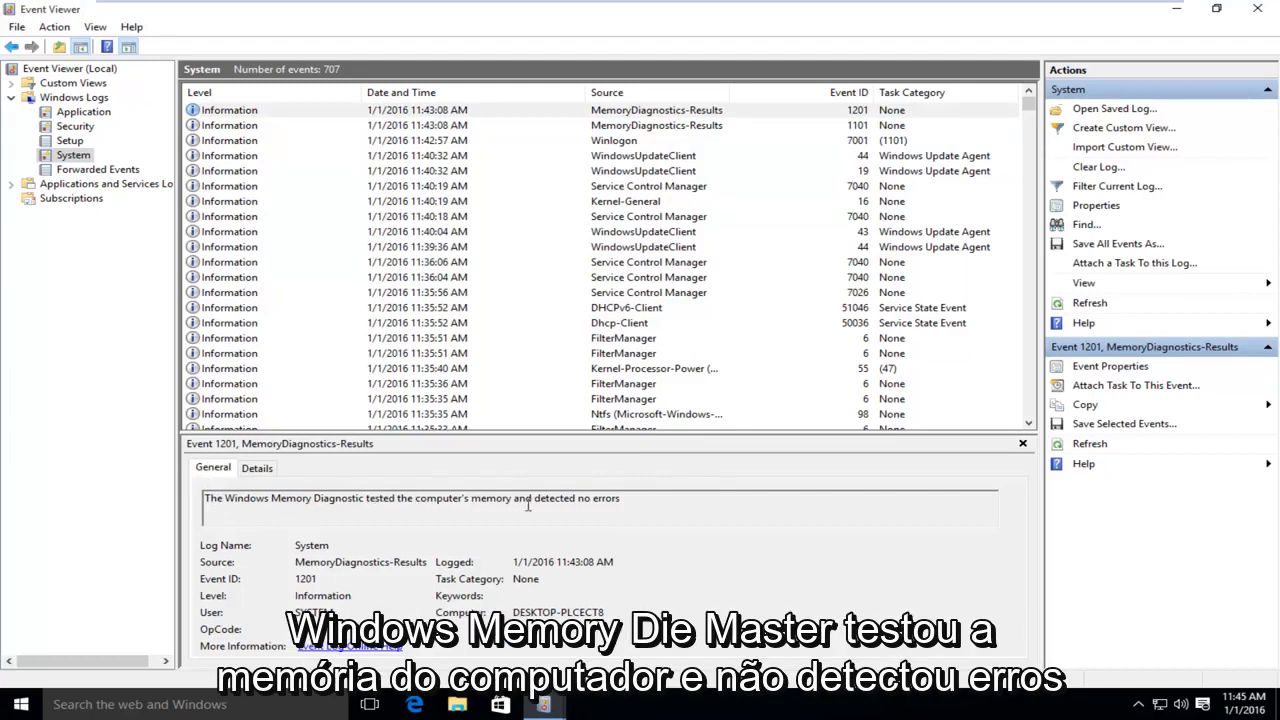
{"action": "mouse_move", "coordinate": [388, 483]}
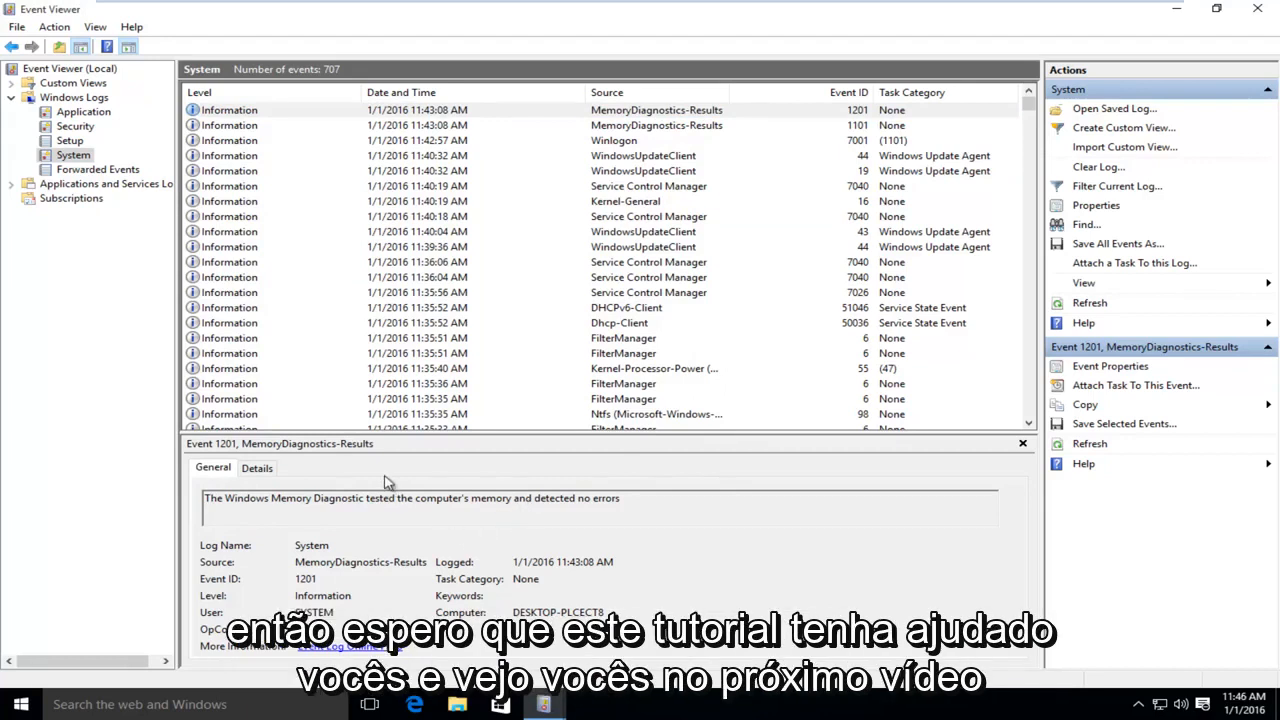